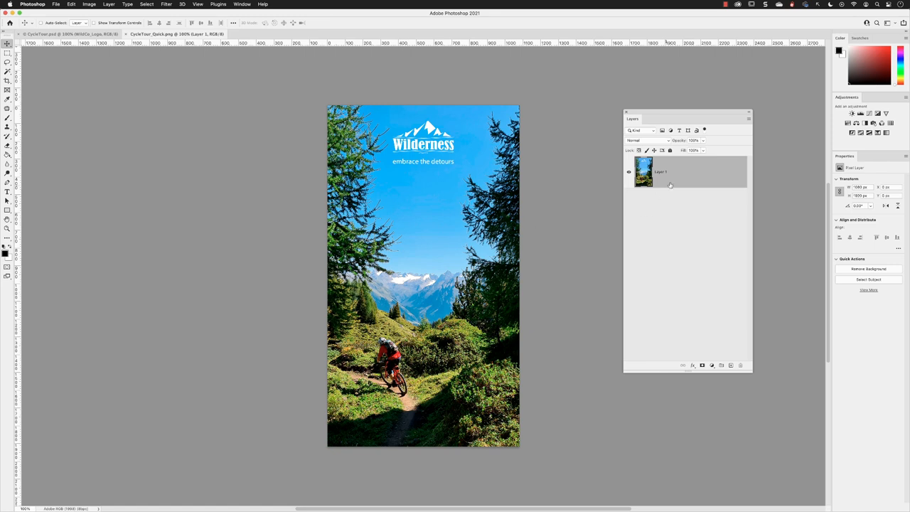
pyautogui.moveTo(683, 176)
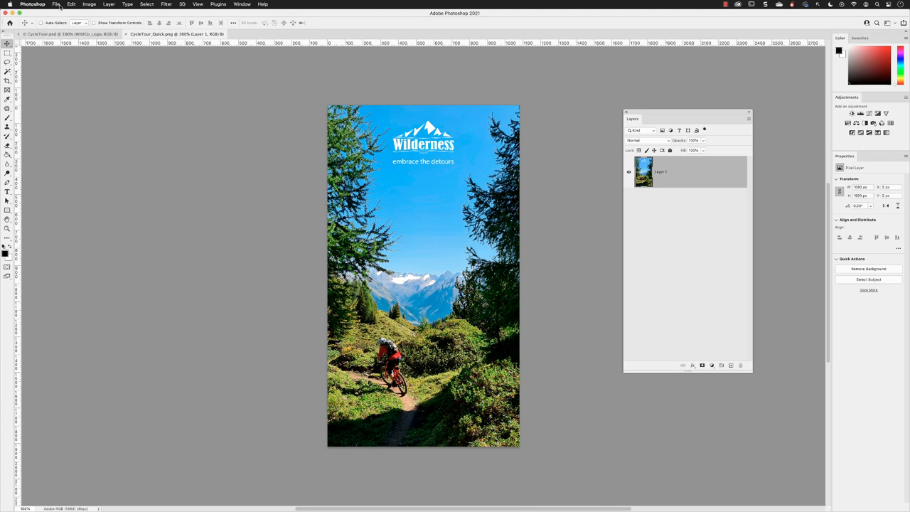
# Open Export Preferences from the File > Export menu.
pyautogui.click(58, 5)
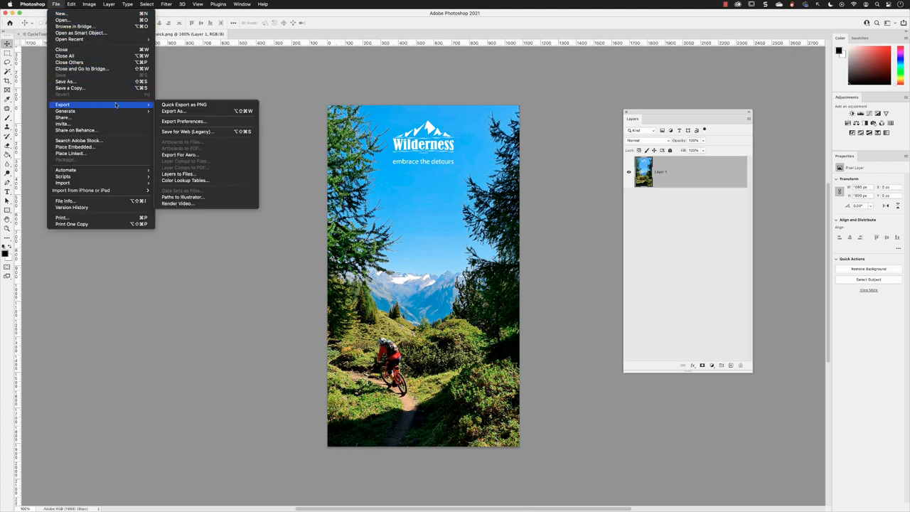
pyautogui.moveTo(206, 120)
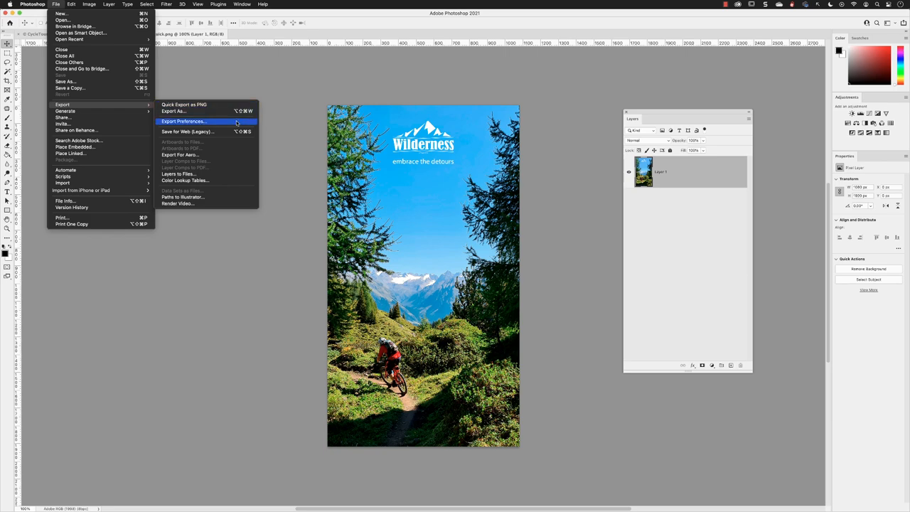
pyautogui.click(183, 121)
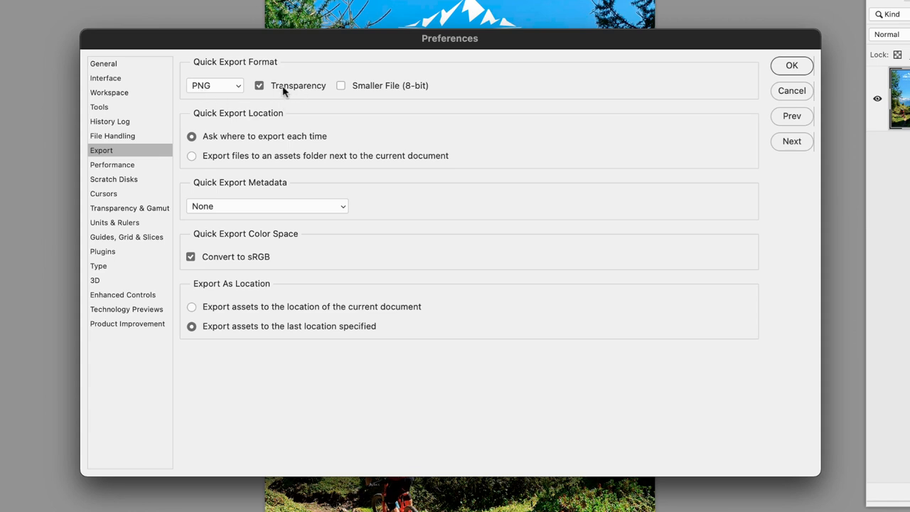
# Uncheck Transparency for the Quick Export PNG format.
pyautogui.click(259, 86)
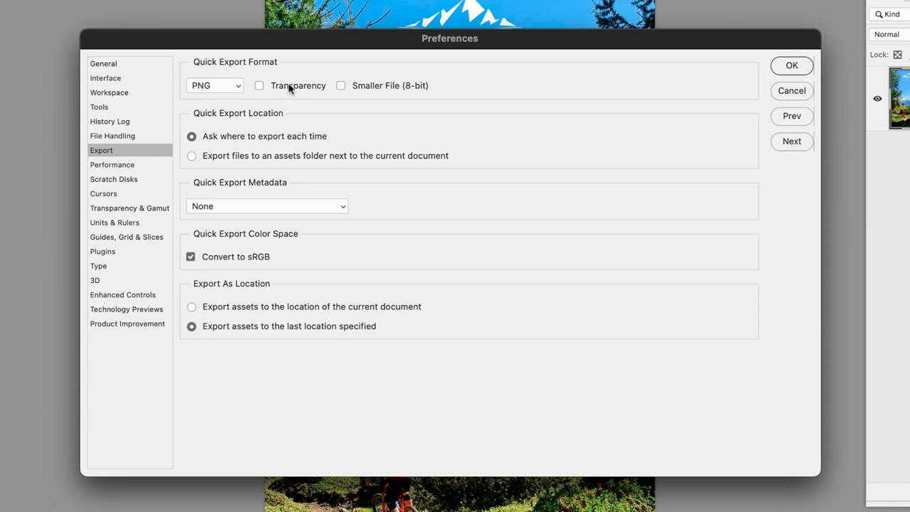
pyautogui.moveTo(197, 118)
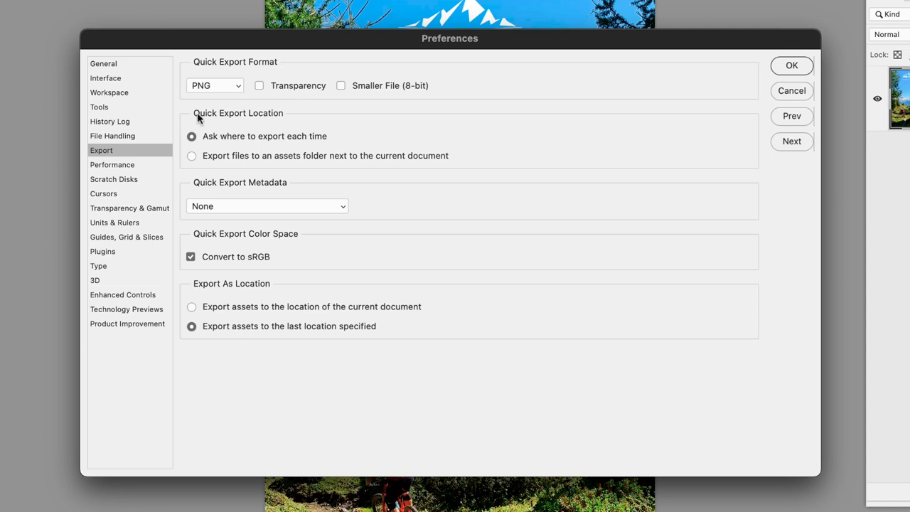
pyautogui.moveTo(341, 114)
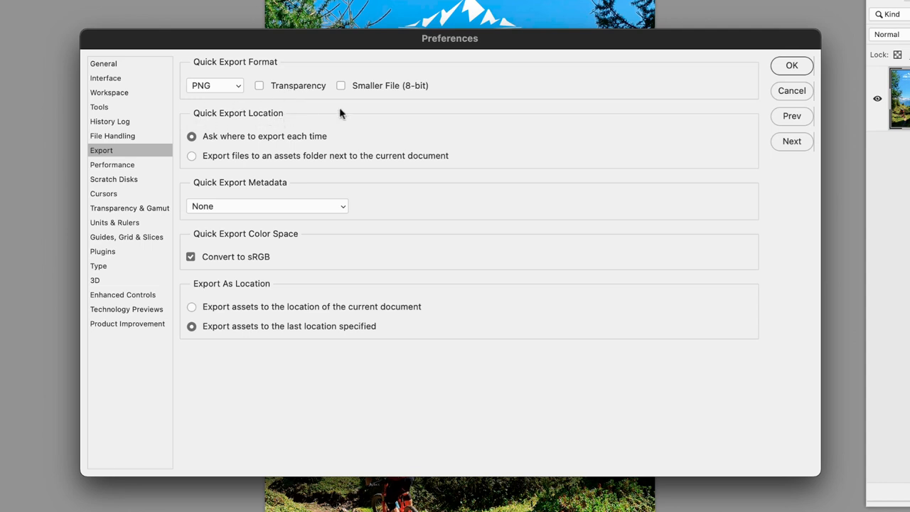
pyautogui.moveTo(367, 133)
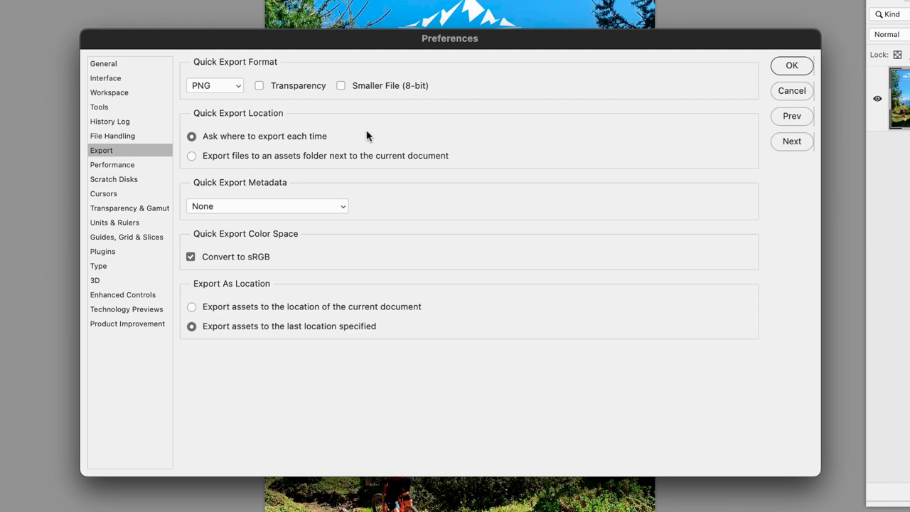
pyautogui.moveTo(469, 164)
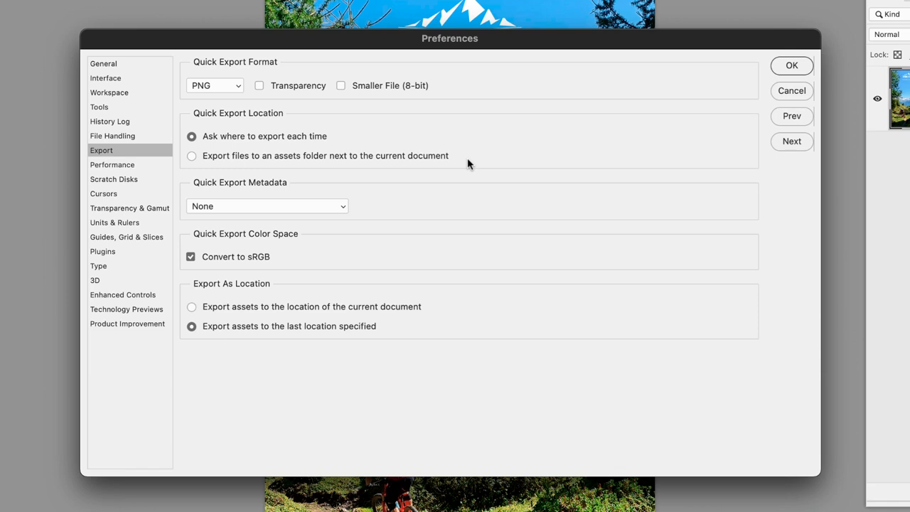
pyautogui.moveTo(267, 187)
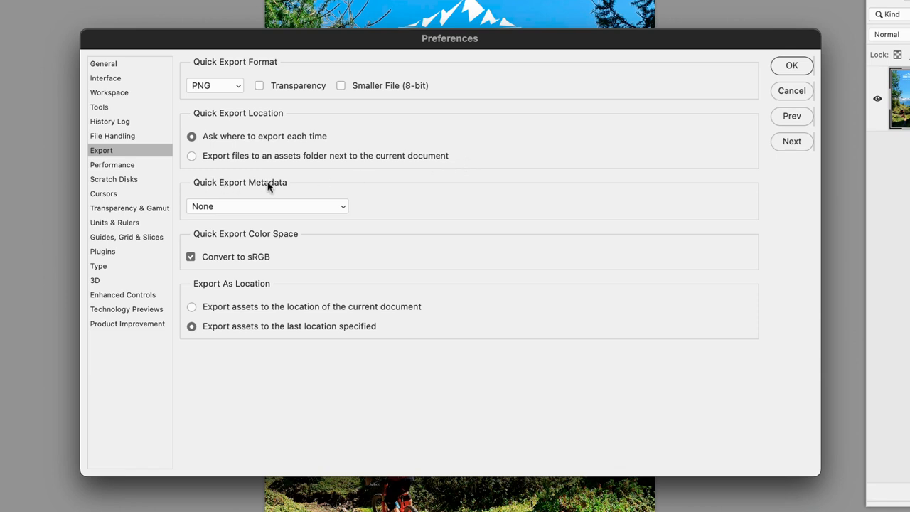
# Set Quick Export metadata to Copyright and Contact Info and confirm the preferences.
pyautogui.click(266, 205)
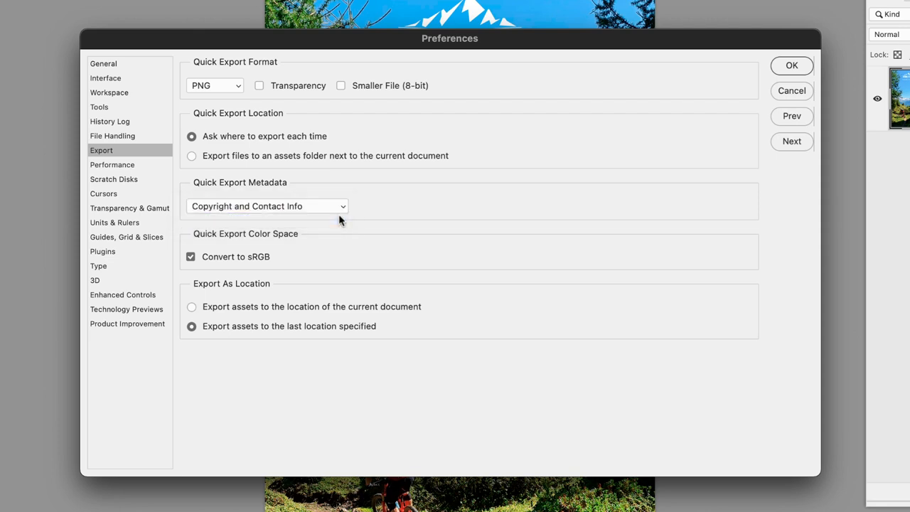
pyautogui.moveTo(282, 263)
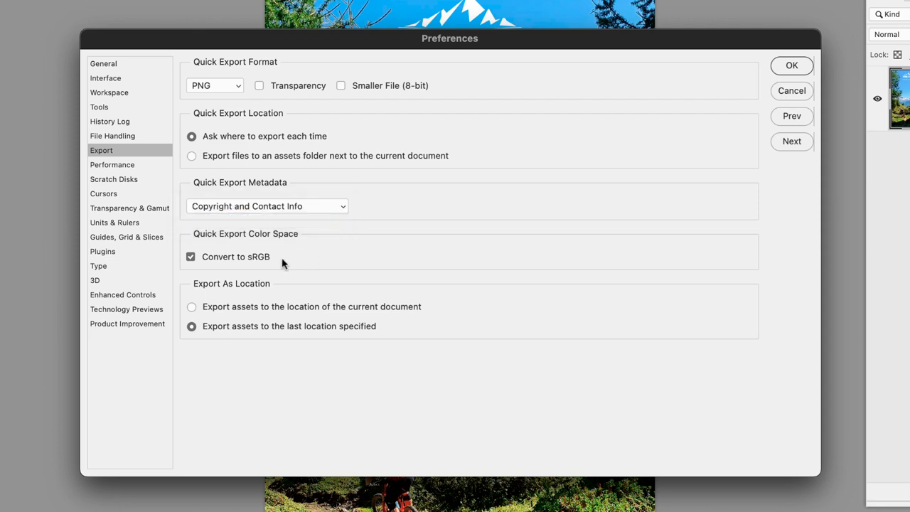
pyautogui.moveTo(276, 262)
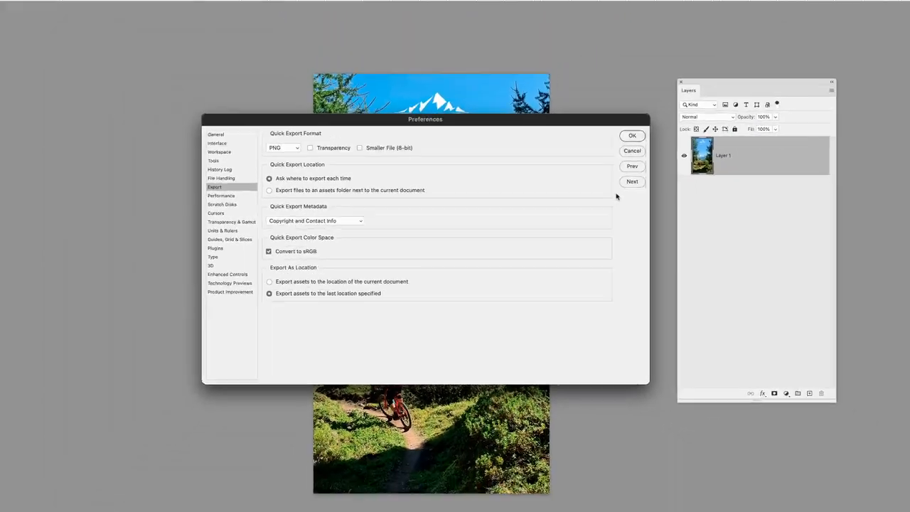
pyautogui.click(632, 135)
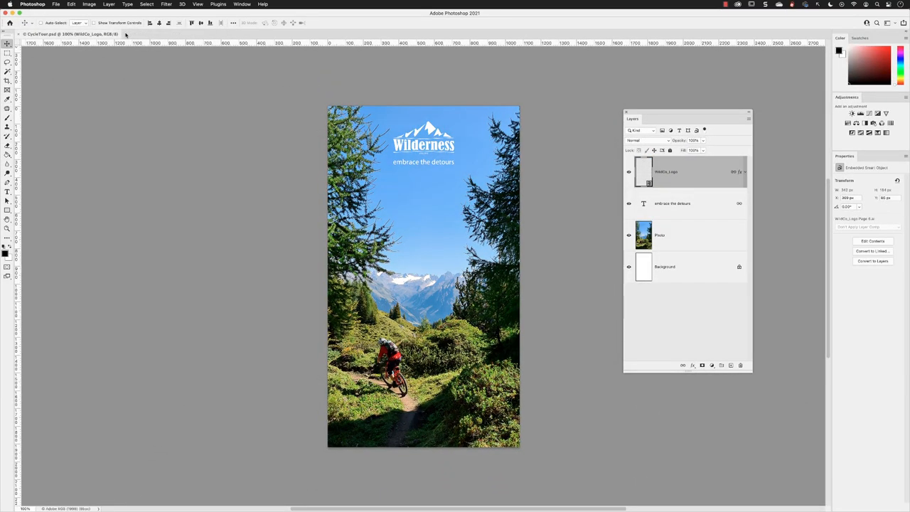
pyautogui.click(53, 6)
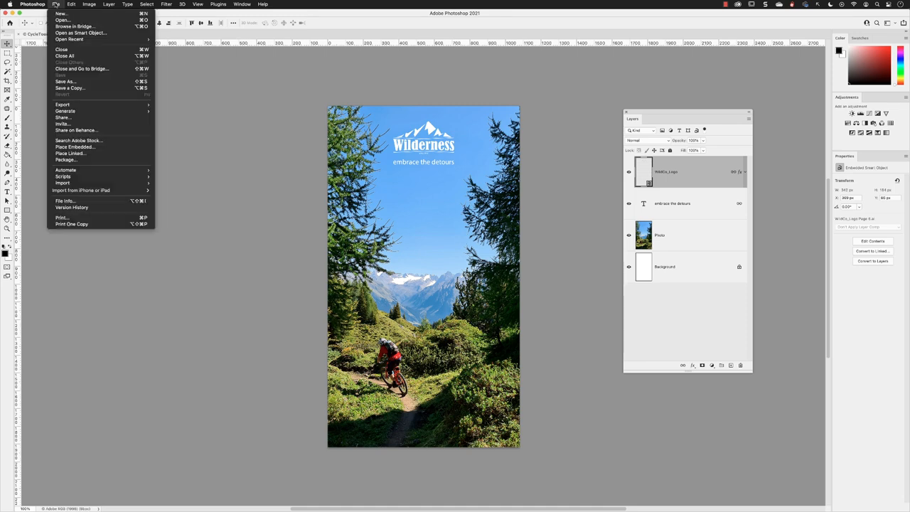
pyautogui.moveTo(62, 104)
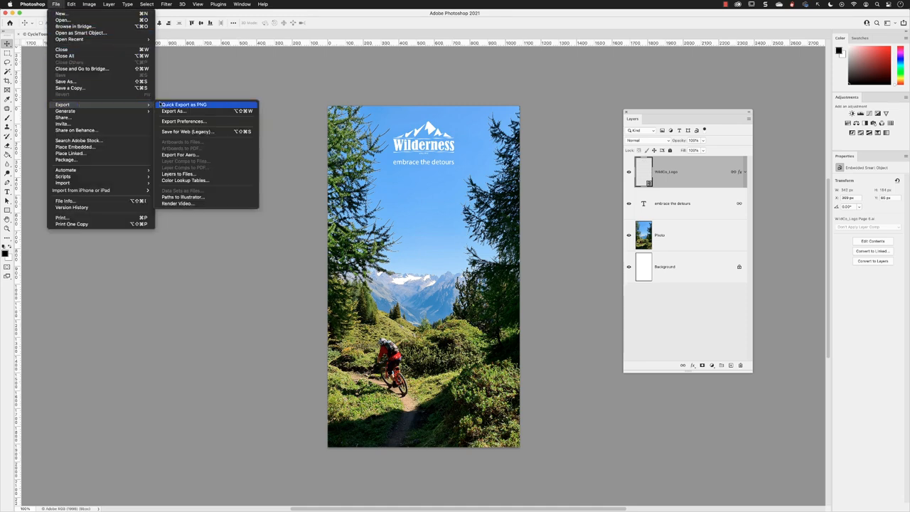
# Quick-export the poster as PNG, saving it as CycleTour_Modified.png in the Output folder.
pyautogui.click(184, 104)
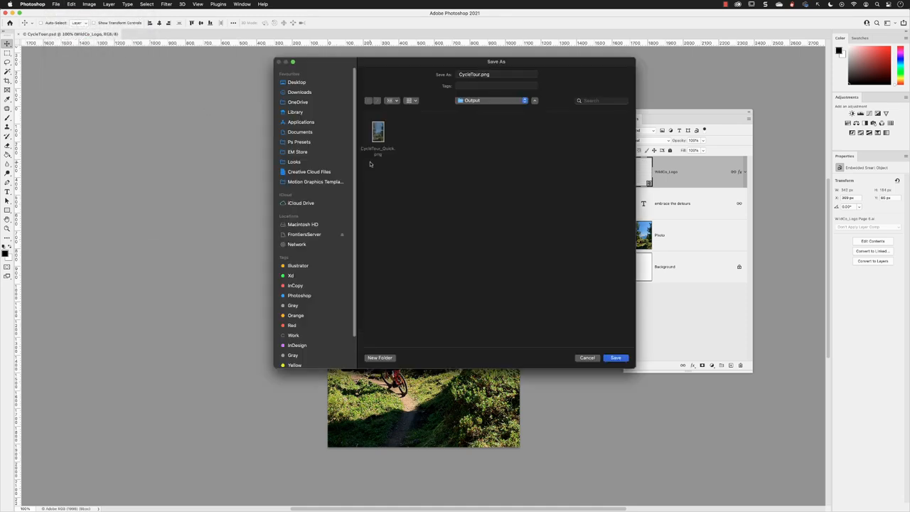
pyautogui.click(485, 74)
pyautogui.write('_Modified')
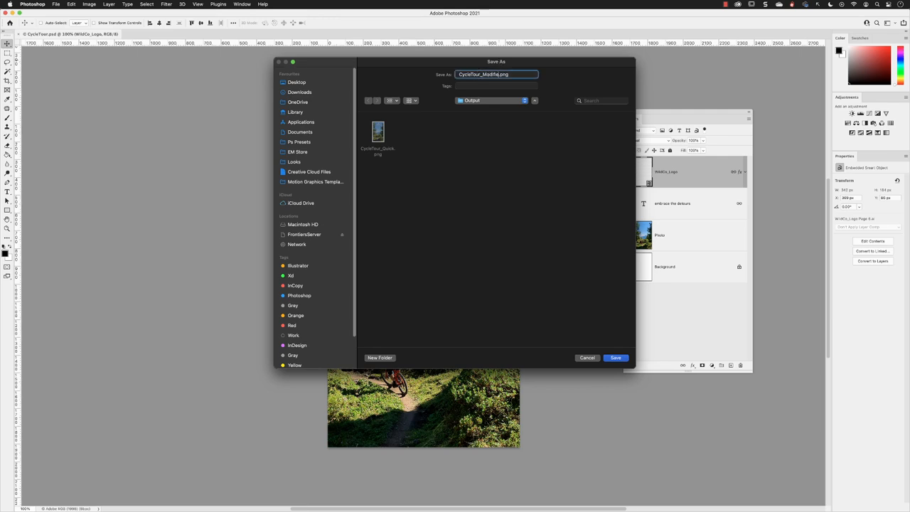
pyautogui.click(615, 358)
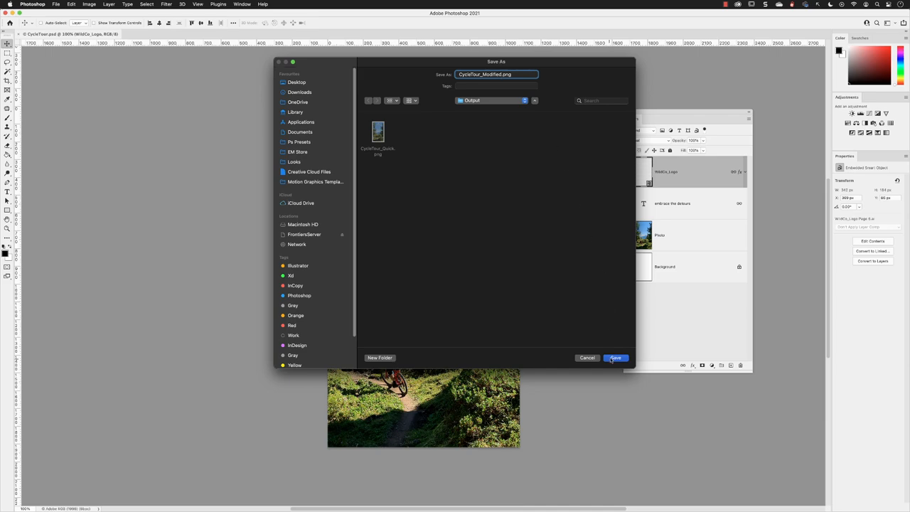
pyautogui.click(614, 358)
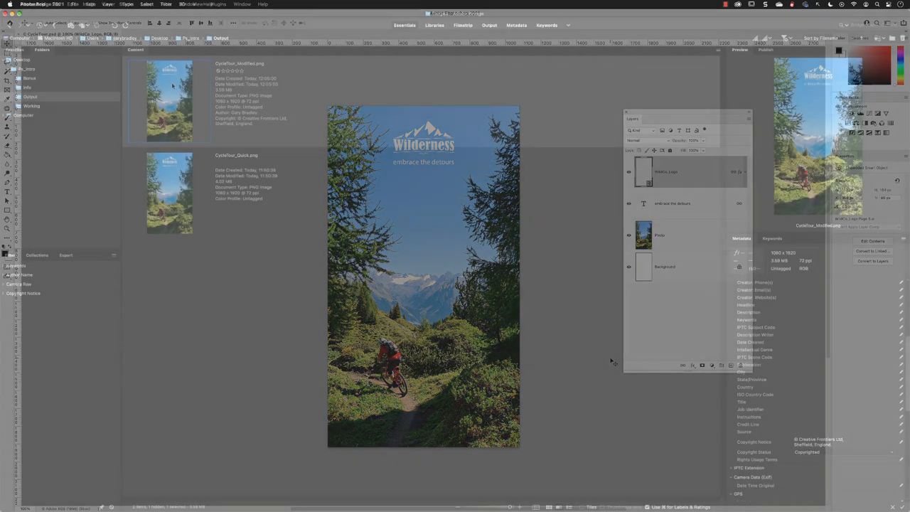